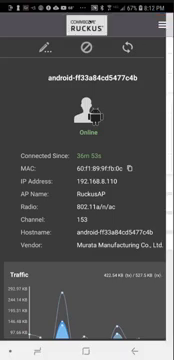
Open the hamburger menu to reveal the Troubleshoot tools list.
left_click(163, 23)
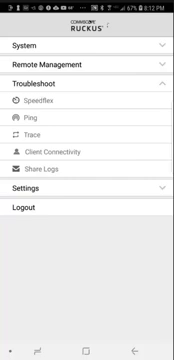
Start a Client Connectivity test for client 60:f1:89:9f:fb:0c.
left_click(87, 163)
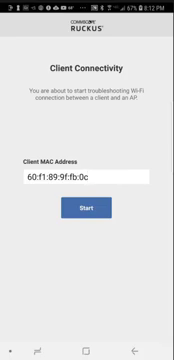
left_click(87, 181)
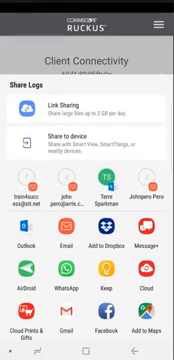
Scroll the Android share sheet to pick a destination app for the logs.
scroll("down", 3)
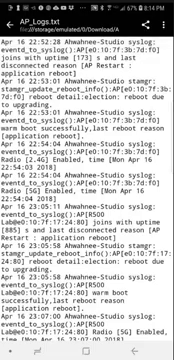
Scroll through the syslog entries of AP_Logs.txt in Dropbox.
scroll("down", 3)
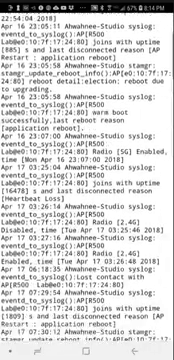
scroll("down", 3)
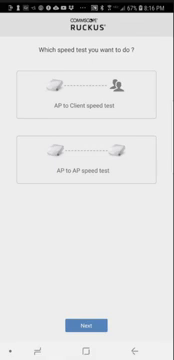
Choose the AP to Client SpeedFlex speed test.
left_click(87, 166)
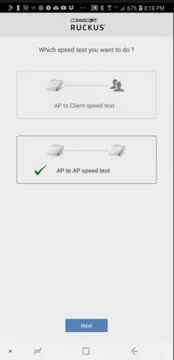
Choose the AP to AP SpeedFlex speed test.
left_click(87, 90)
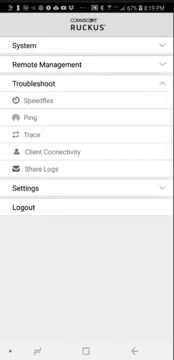
Open the Trace tool and enter destination IP 02.36.213.56.
left_click(32, 133)
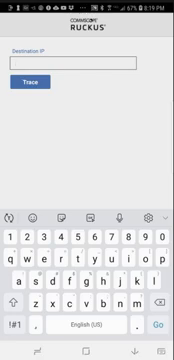
type("02.36.213.56")
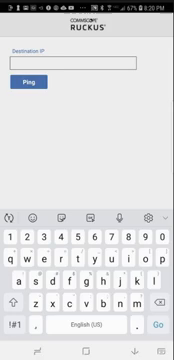
Enter 52.36.213.5 as the Ping tool's destination IP.
type("52.36.213.5")
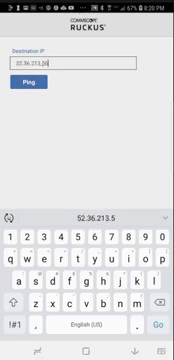